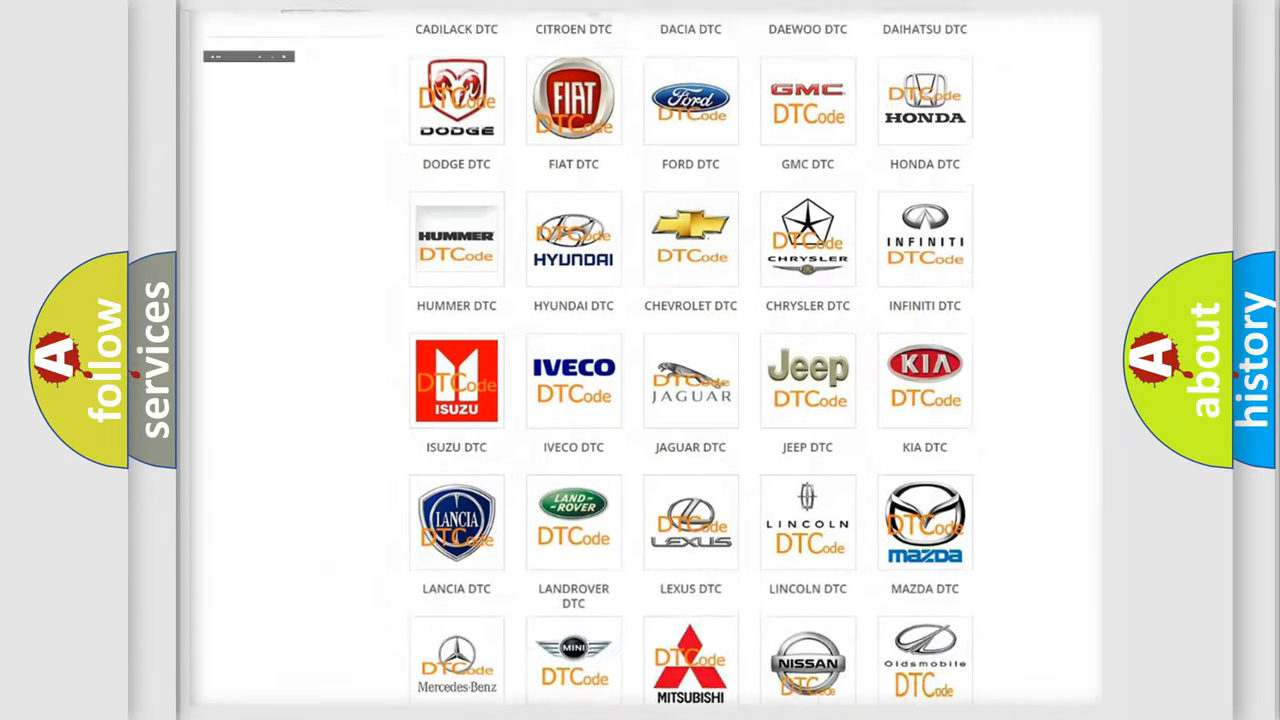
# Scroll the brand grid back up and choose the Alfa Romeo logo to list its fault codes.
pyautogui.scroll(3)
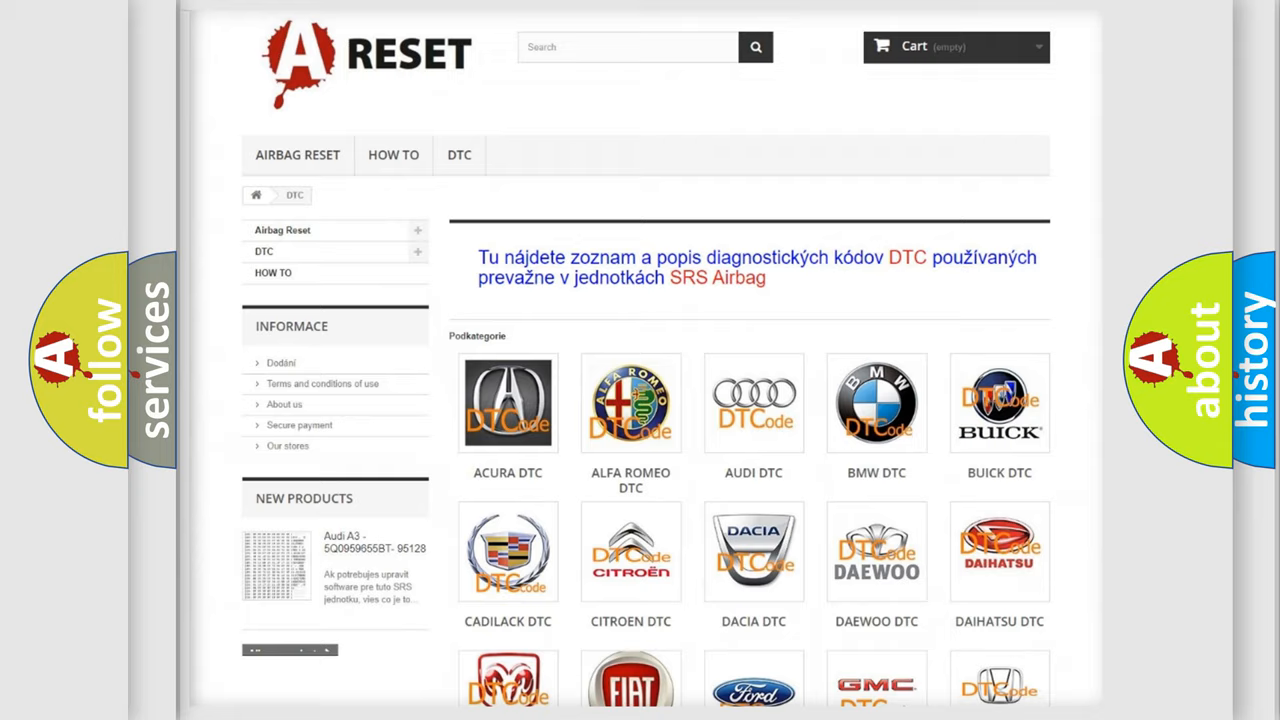
pyautogui.scroll(3)
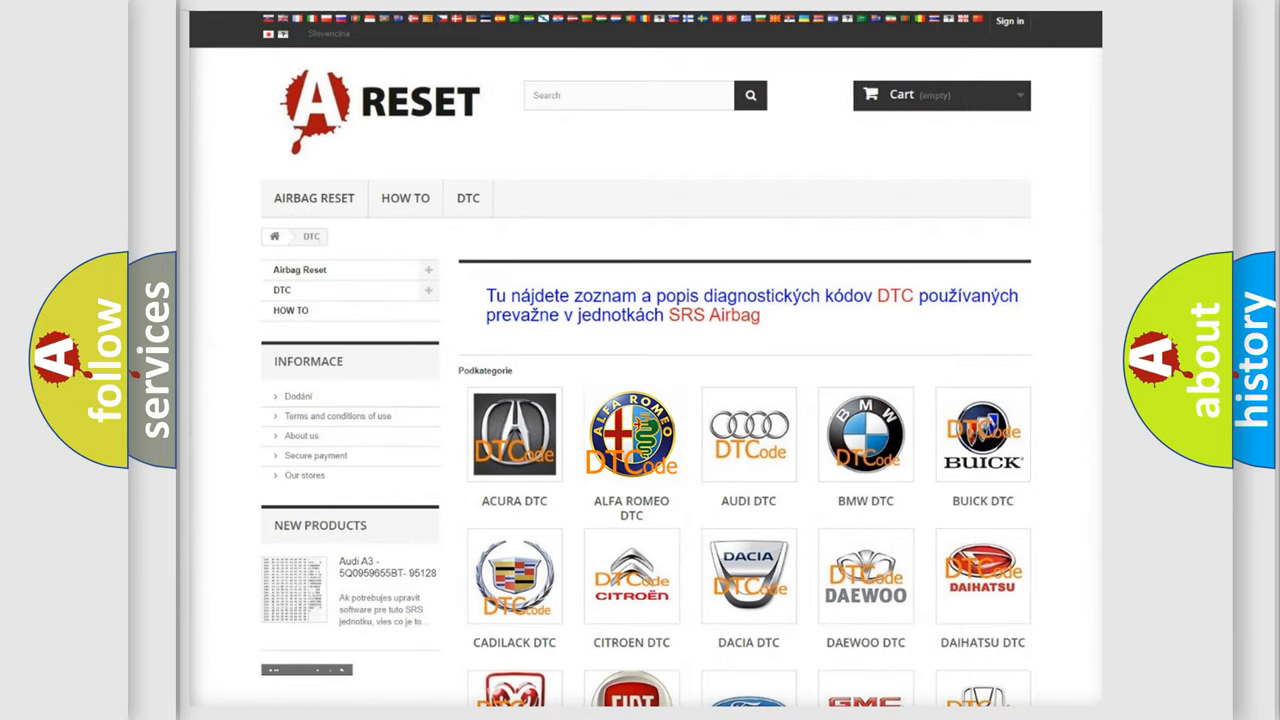
pyautogui.click(632, 434)
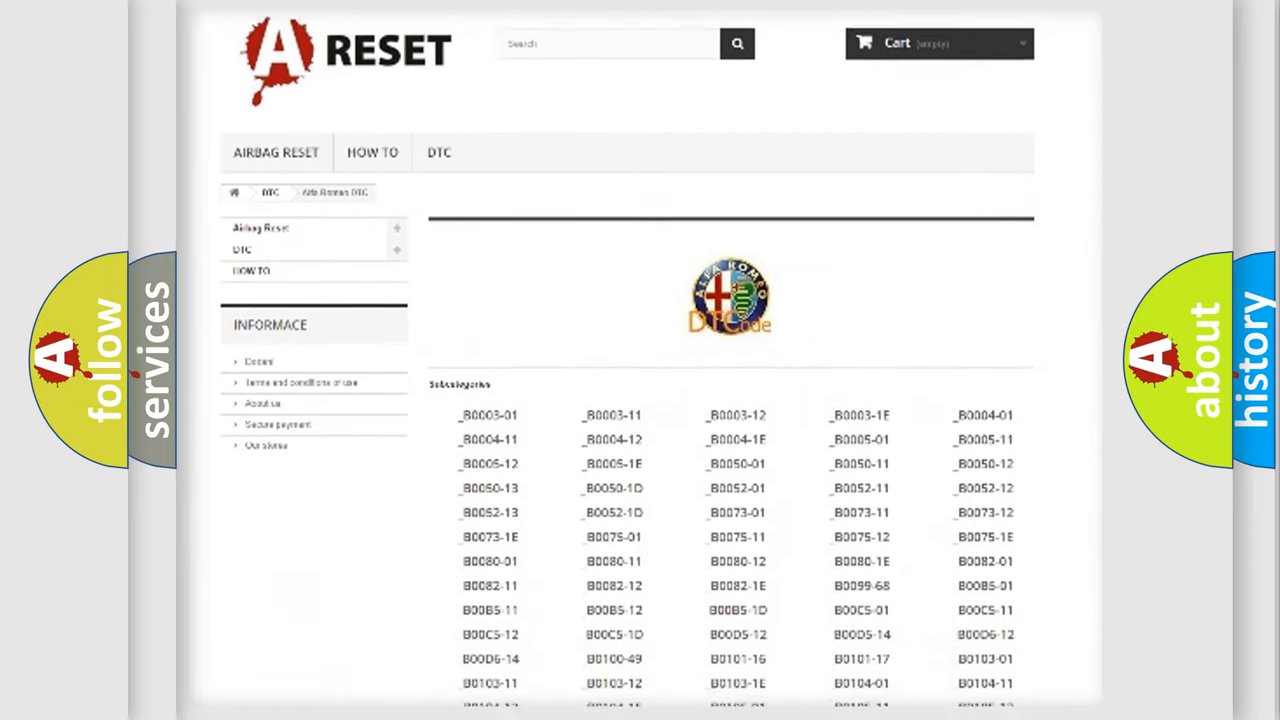
pyautogui.scroll(-3)
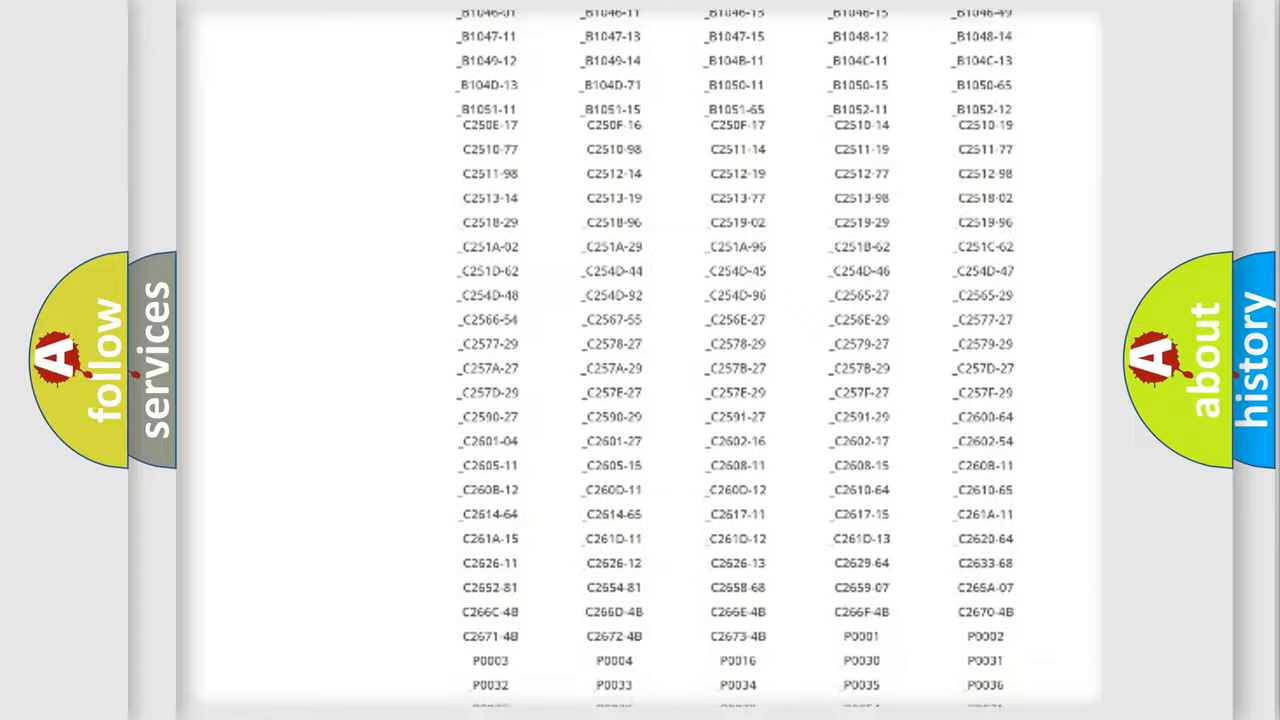
pyautogui.scroll(3)
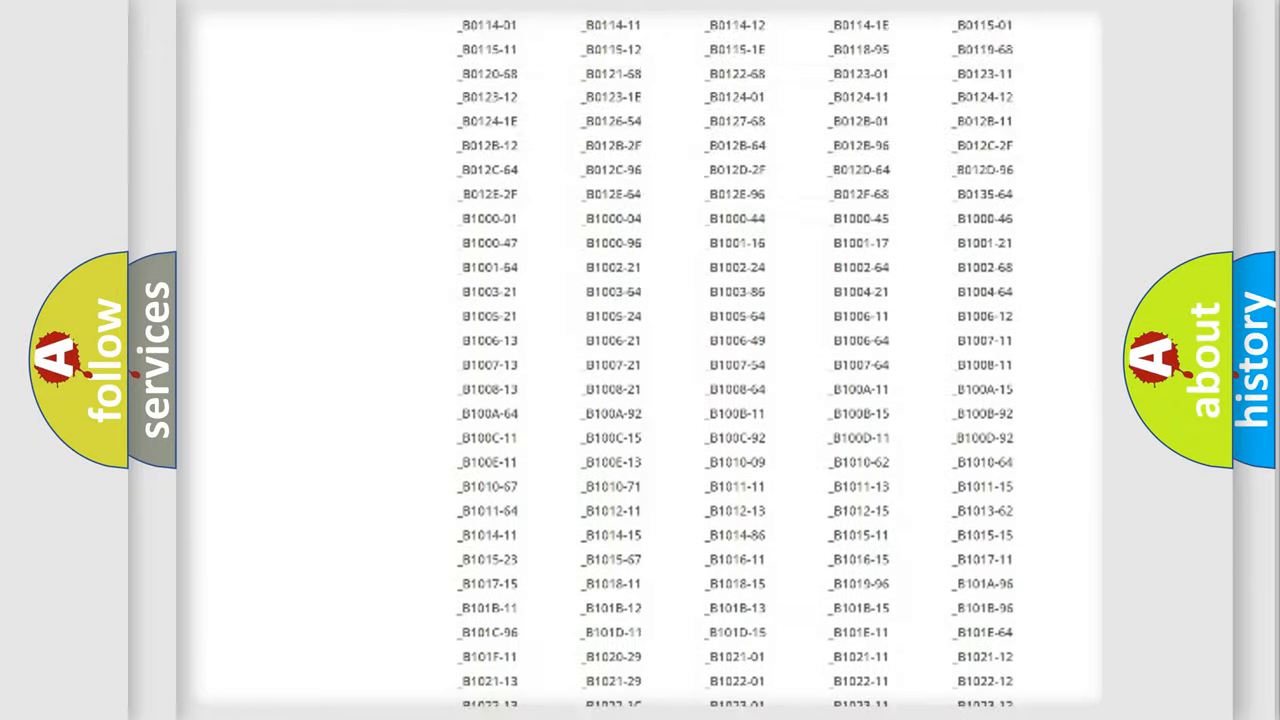
pyautogui.scroll(3)
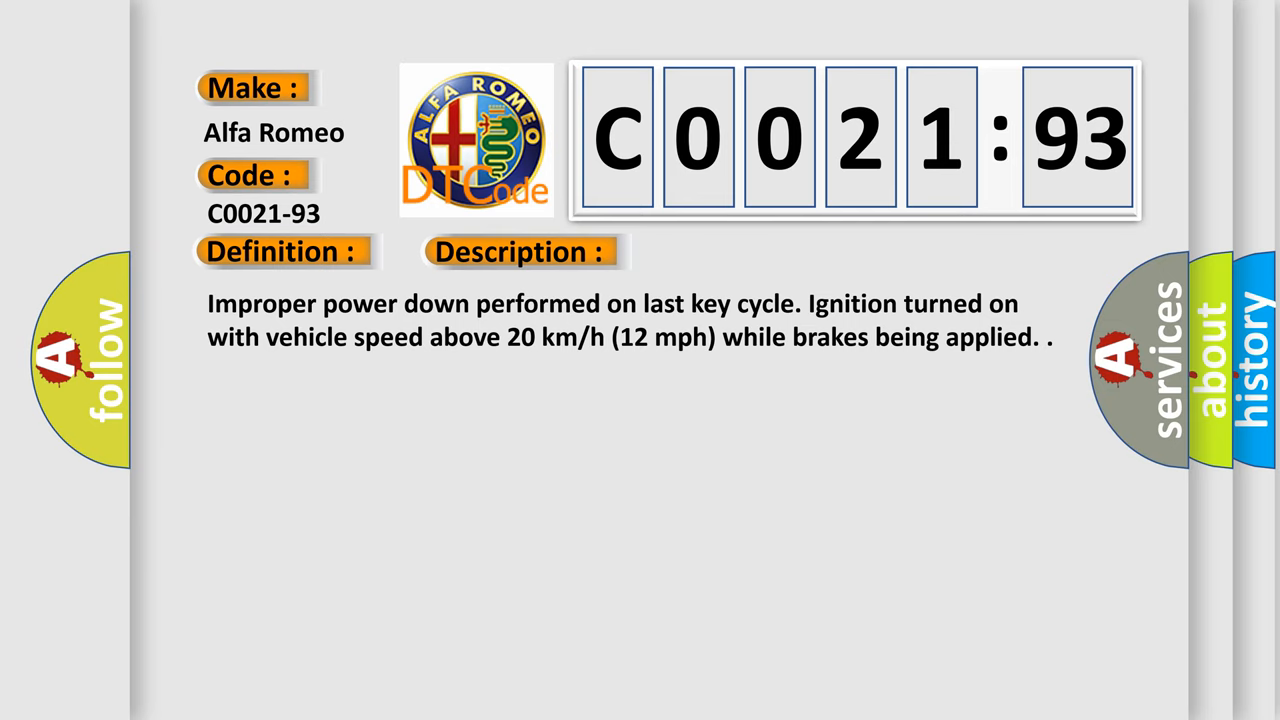
# Show the C0021-93 entry with its Make, Code, Definition, Description and Cause sections.
pyautogui.click(736, 252)
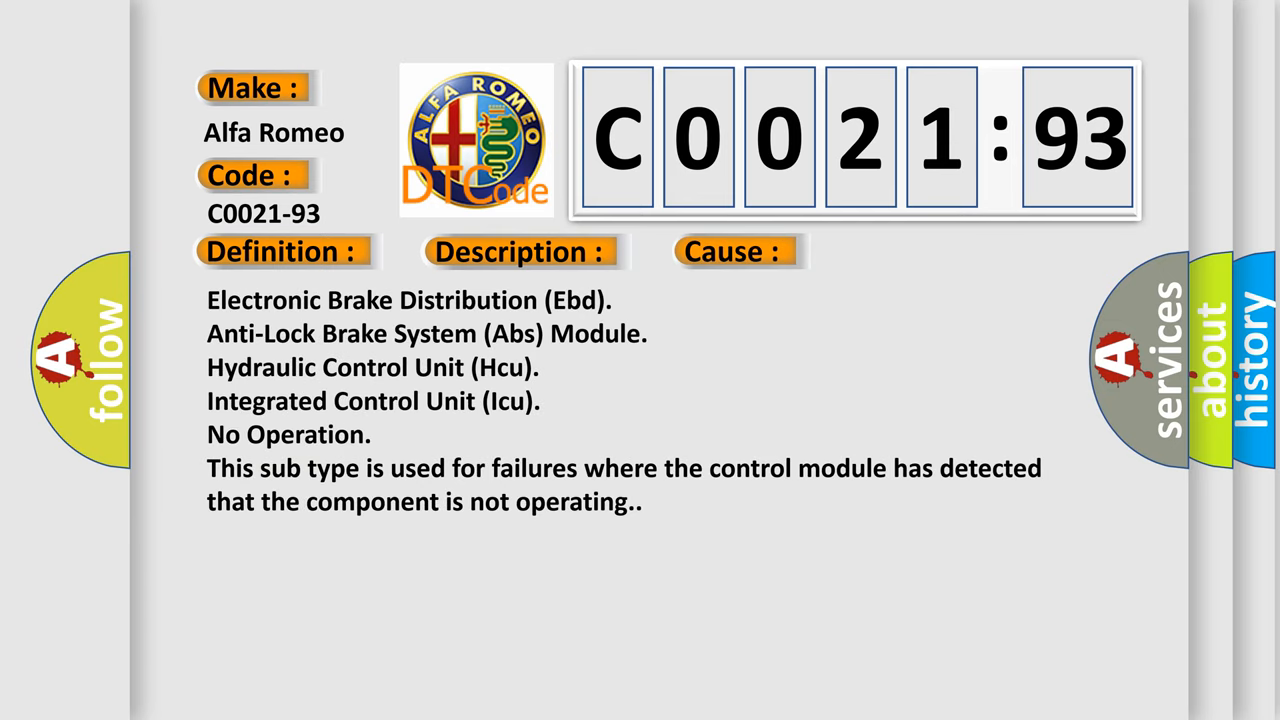